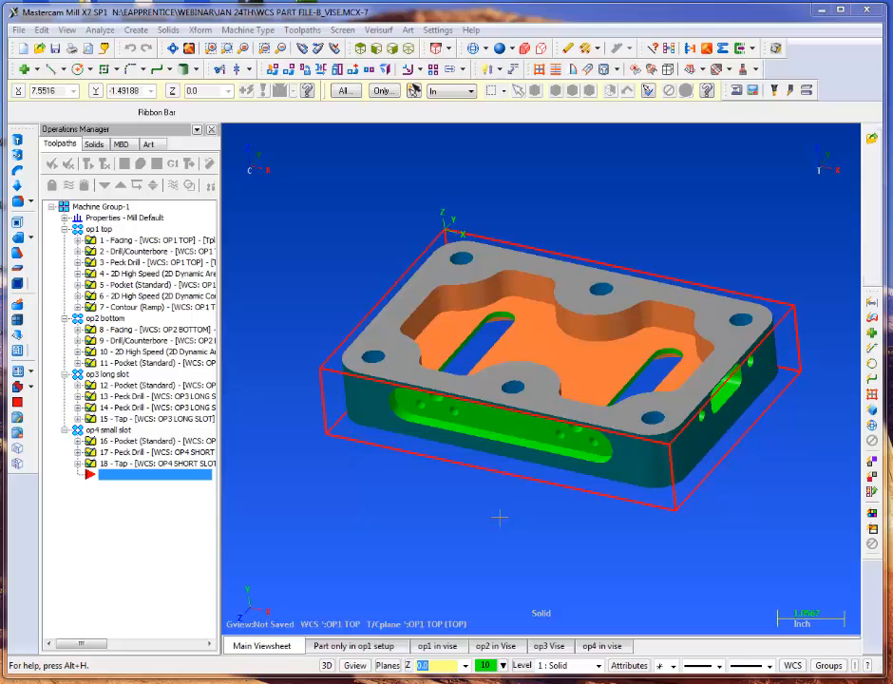
mouse_move(50, 407)
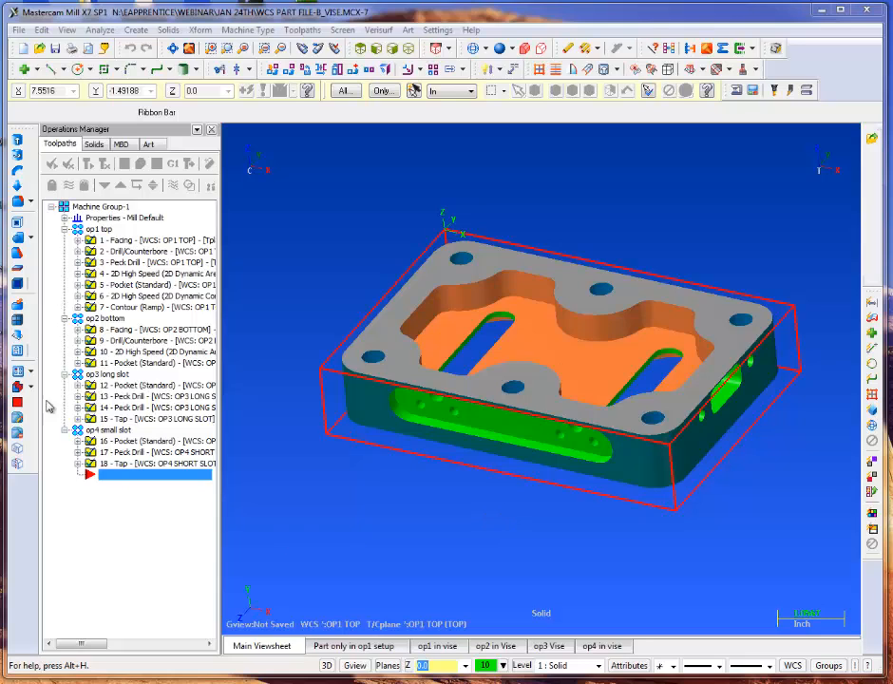
mouse_move(205, 344)
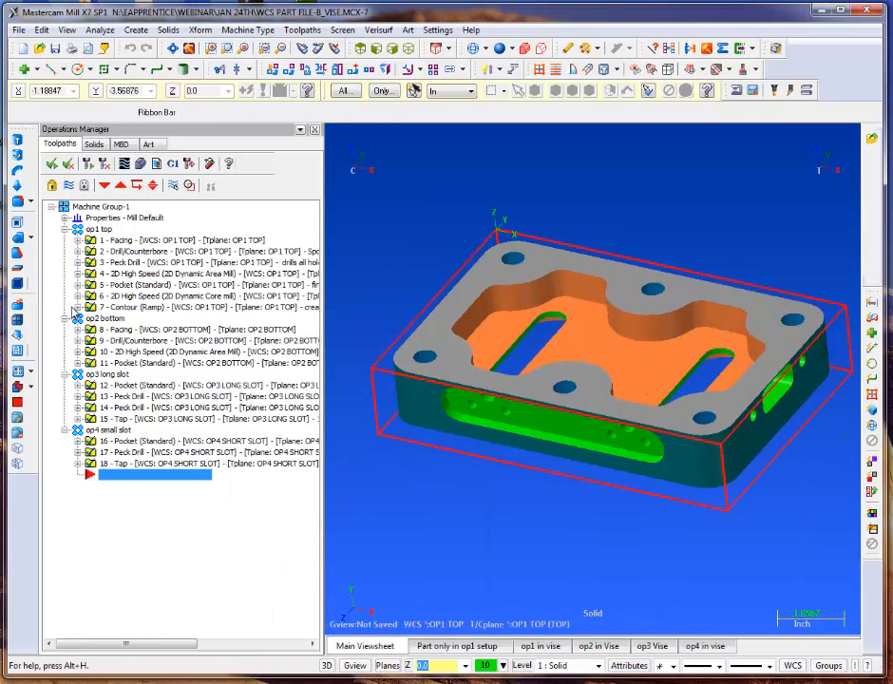
Give op1 top program number 1111 and op2 bottom program number 2222.
left_click(78, 308)
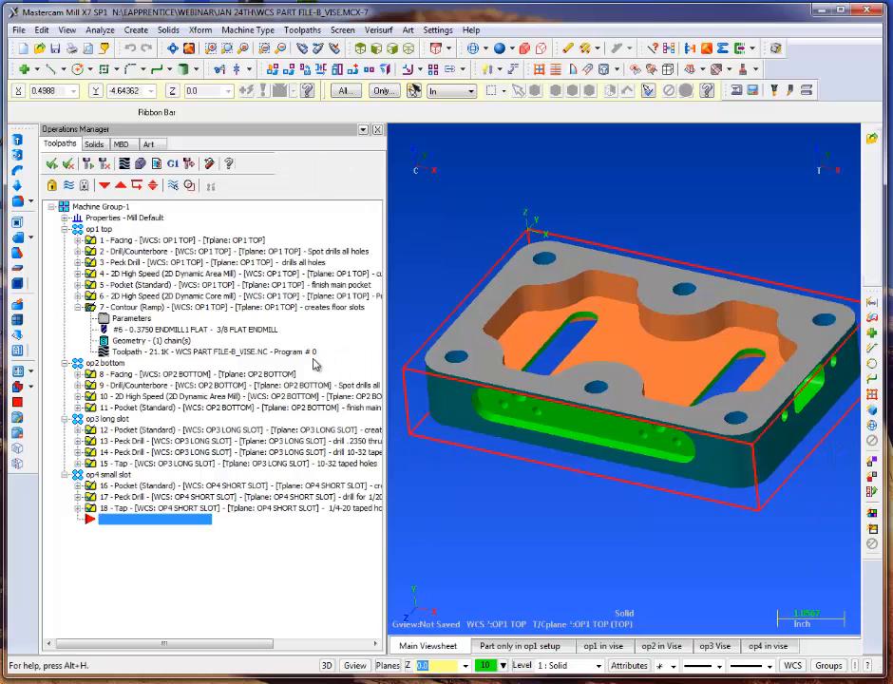
mouse_move(312, 369)
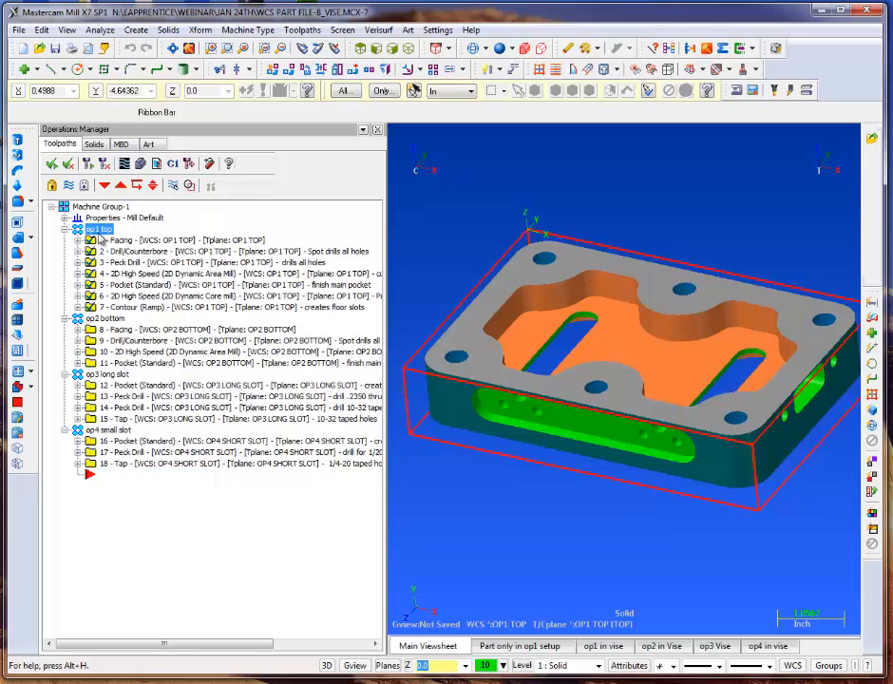
right_click(99, 228)
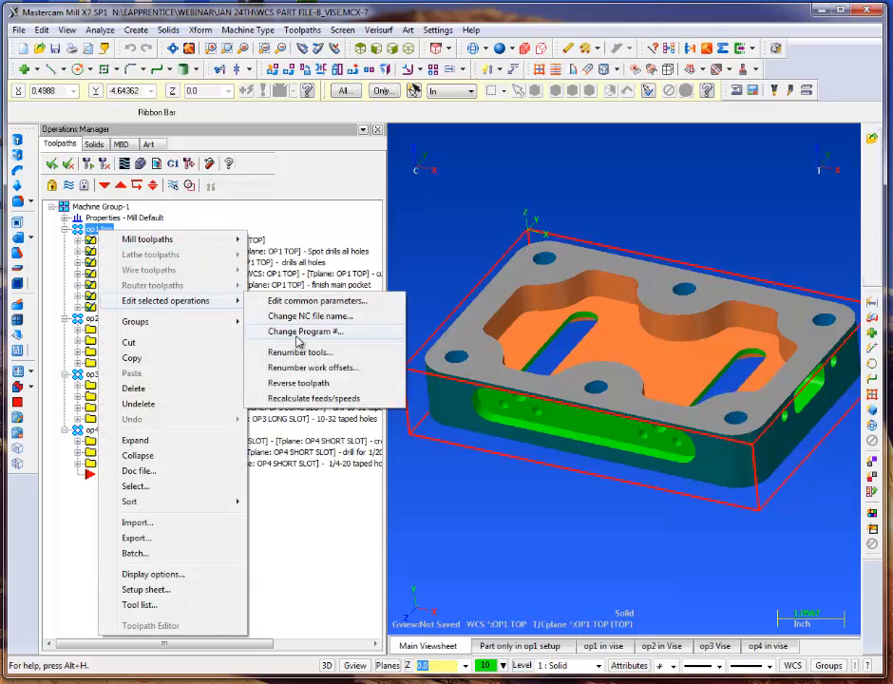
left_click(306, 330)
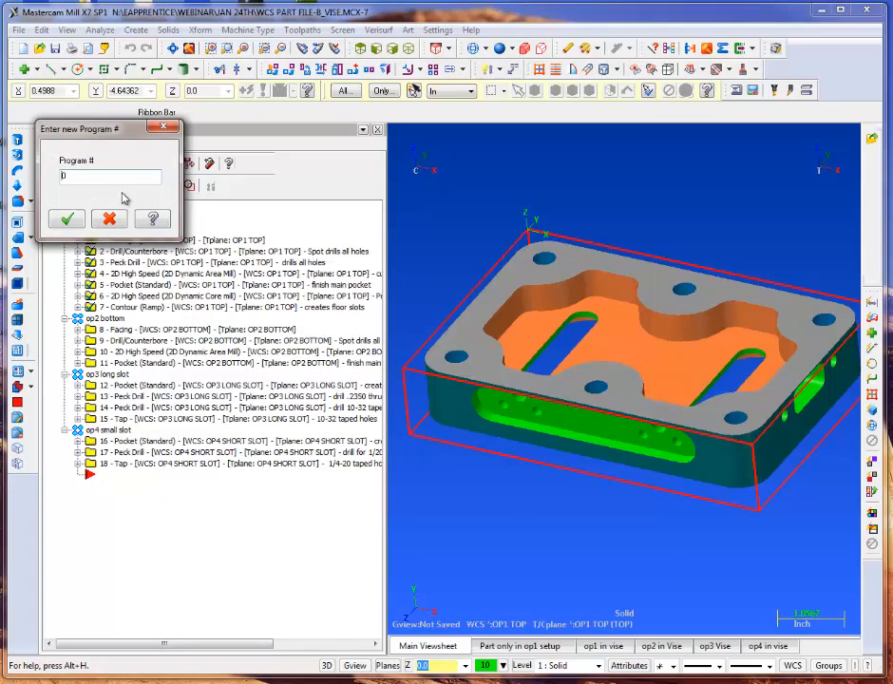
type("1")
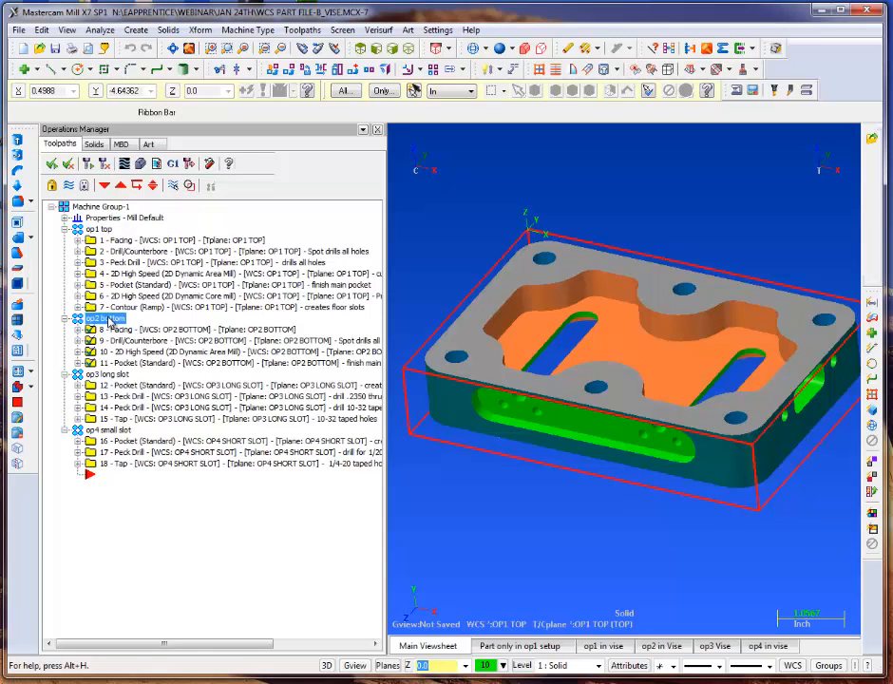
right_click(99, 319)
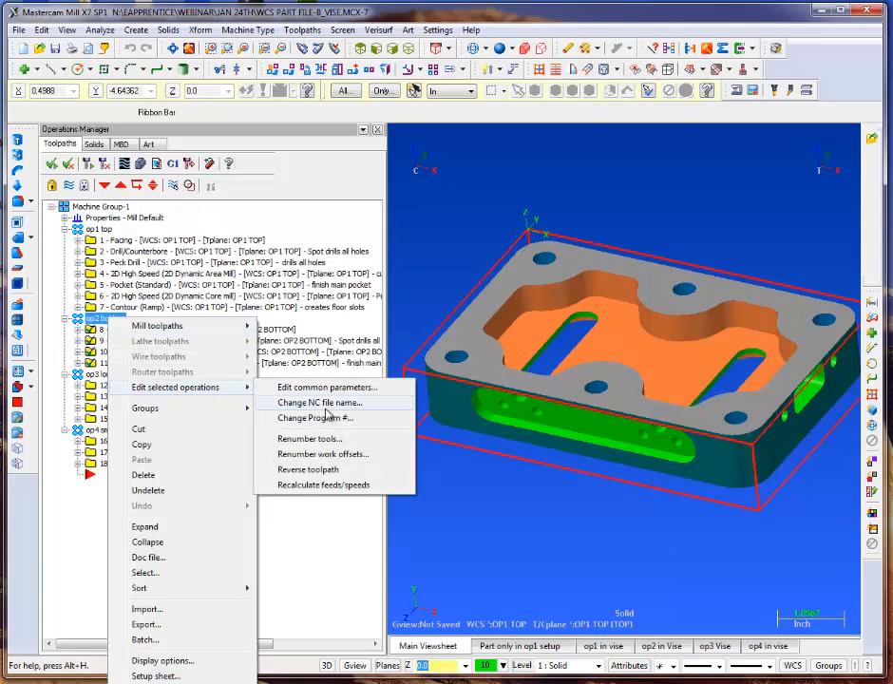
left_click(315, 418)
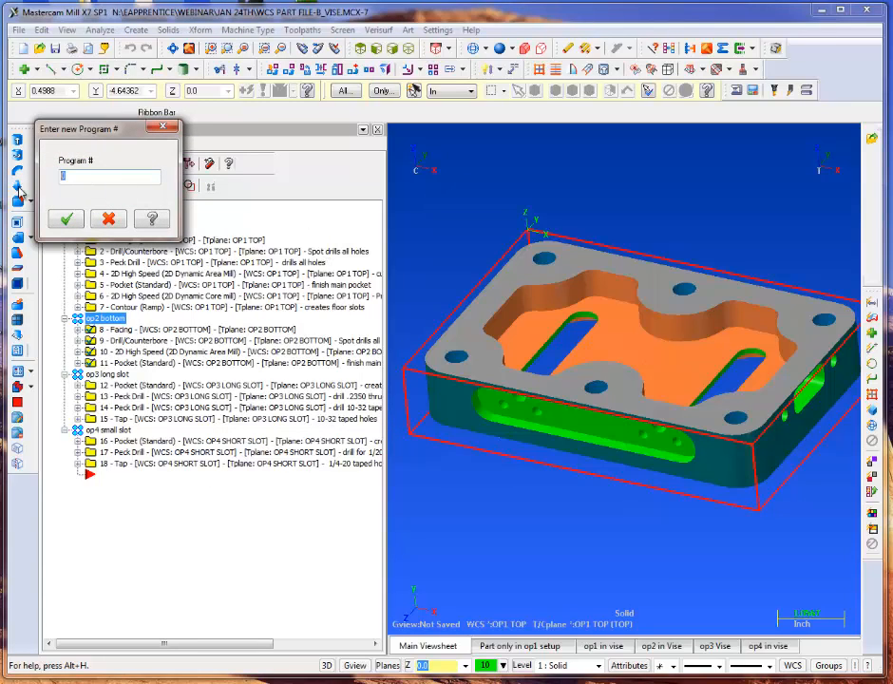
type("2222")
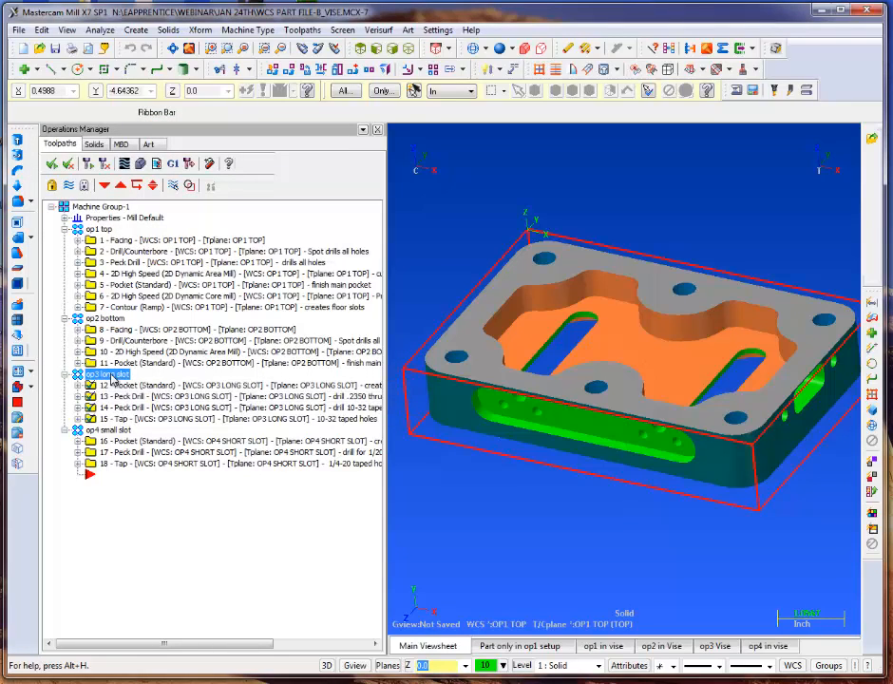
Give op3 long slot program number 3333 and op4 small slot program number 4444.
right_click(104, 373)
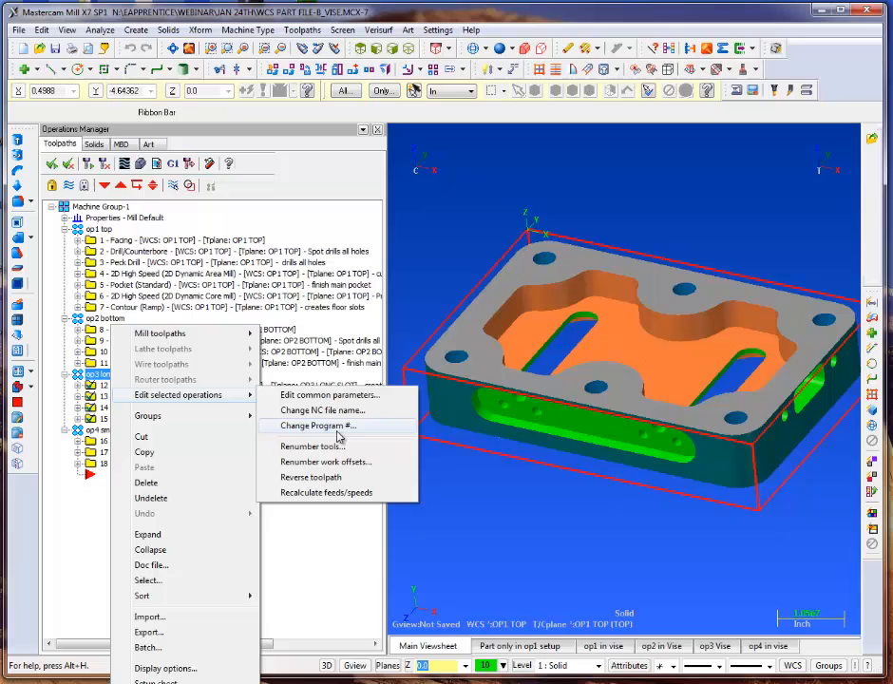
left_click(319, 426)
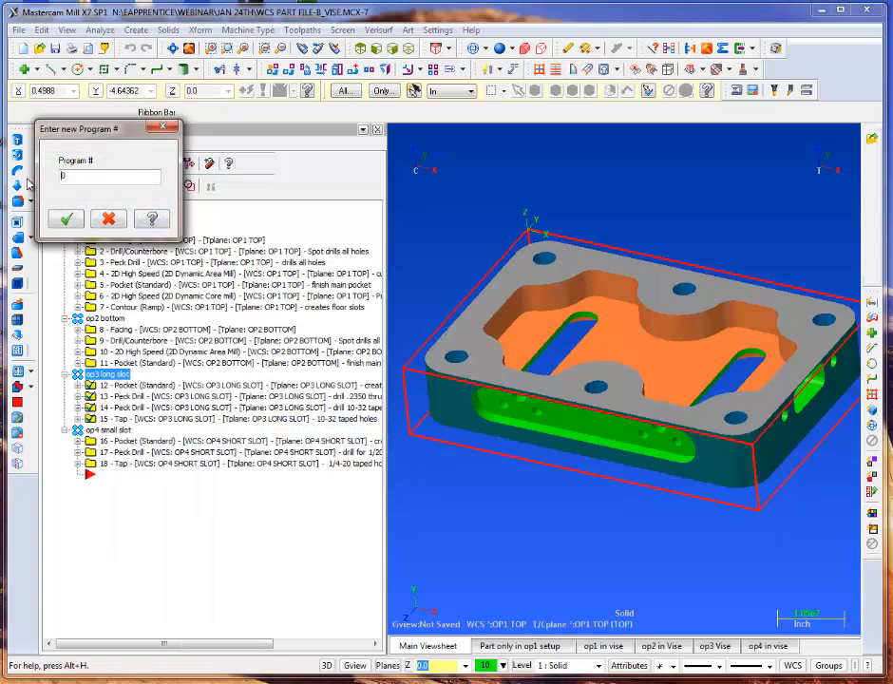
type("333")
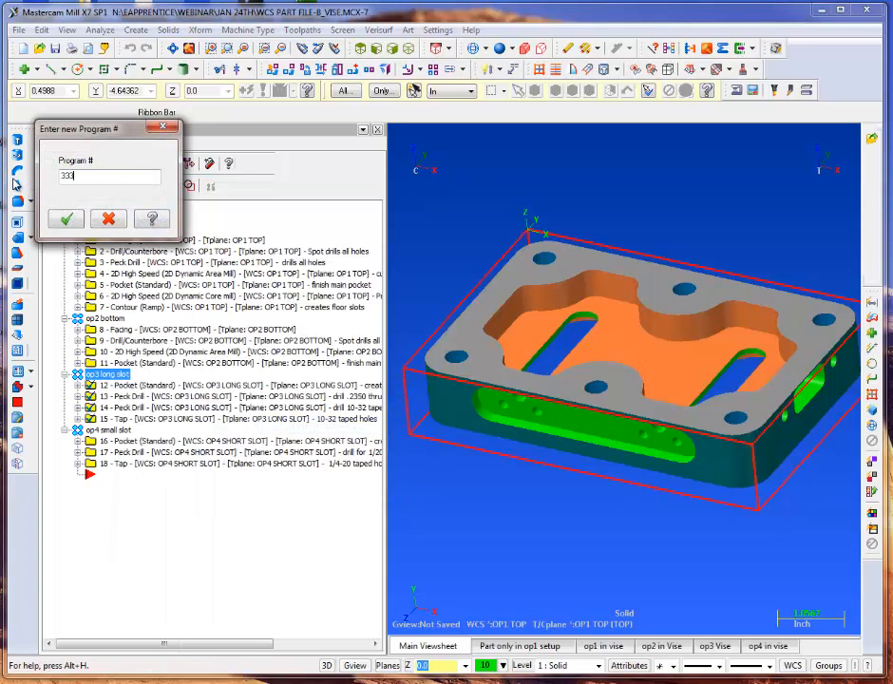
left_click(65, 218)
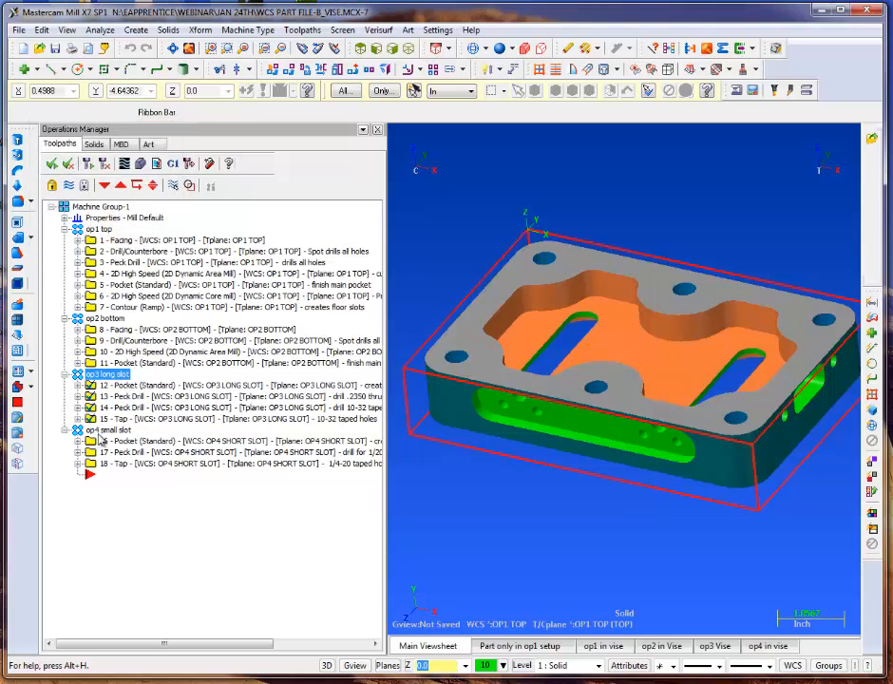
right_click(105, 437)
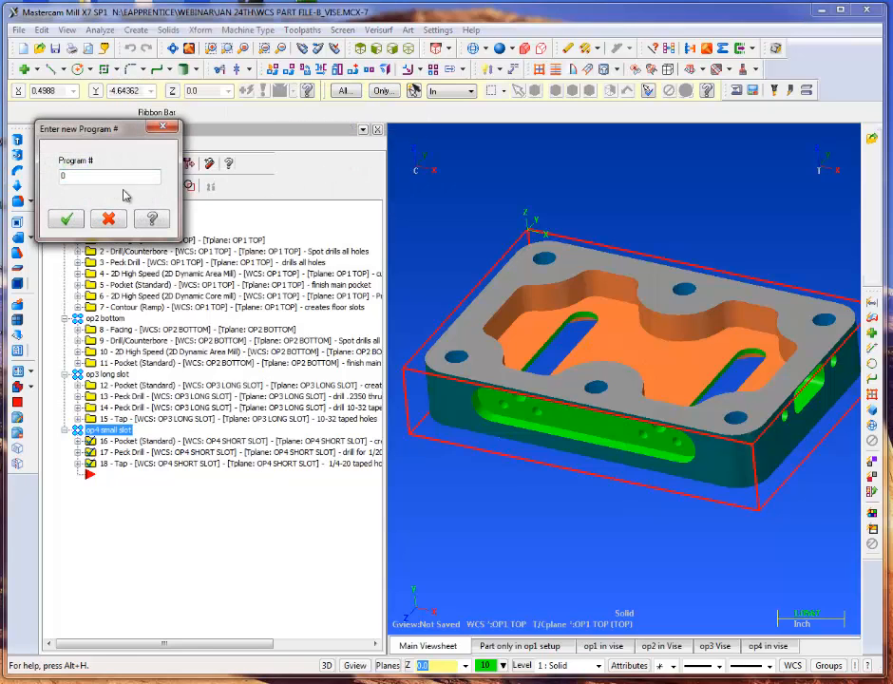
type("4444")
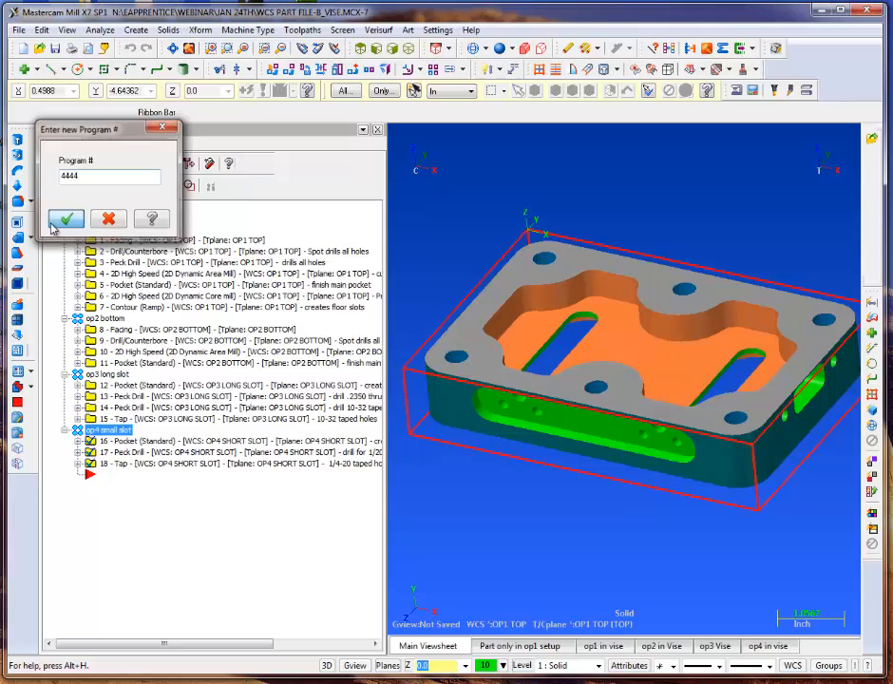
left_click(65, 218)
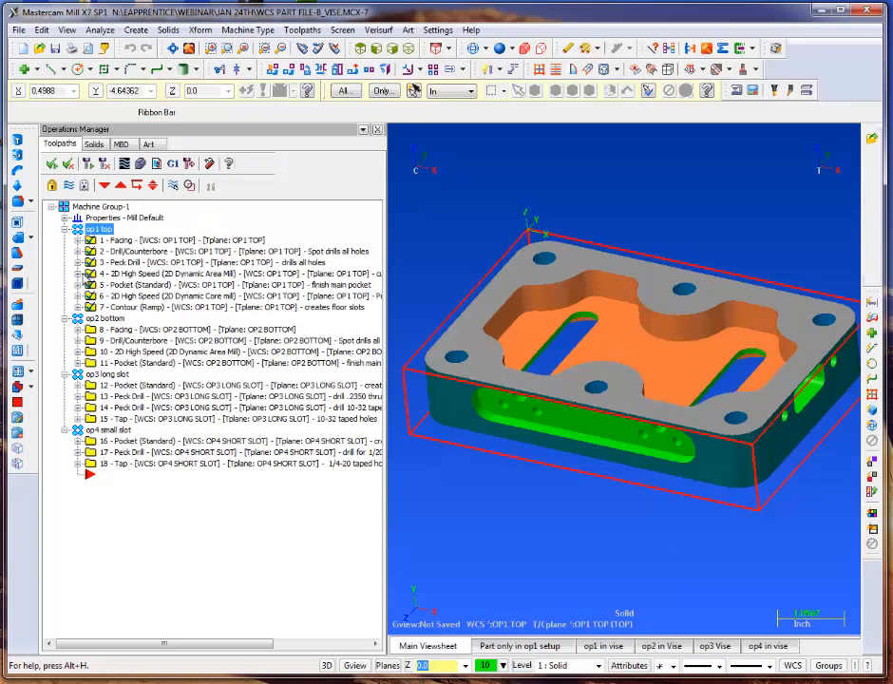
left_click(80, 274)
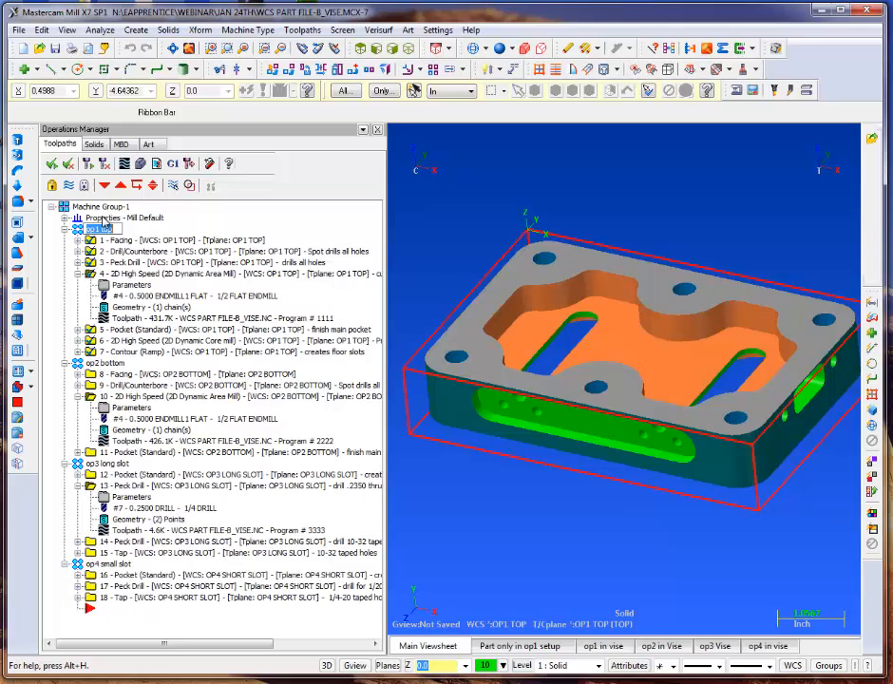
Name the op2 bottom NC file WCS PART FILE-B_VISE-OP2.NC, then move on to op3 long slot.
right_click(104, 216)
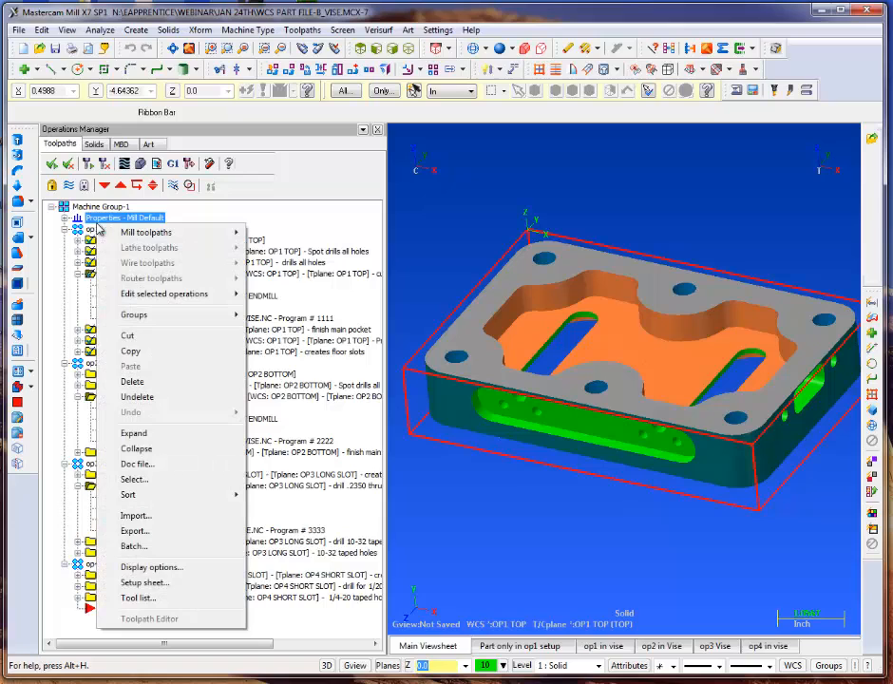
mouse_move(200, 295)
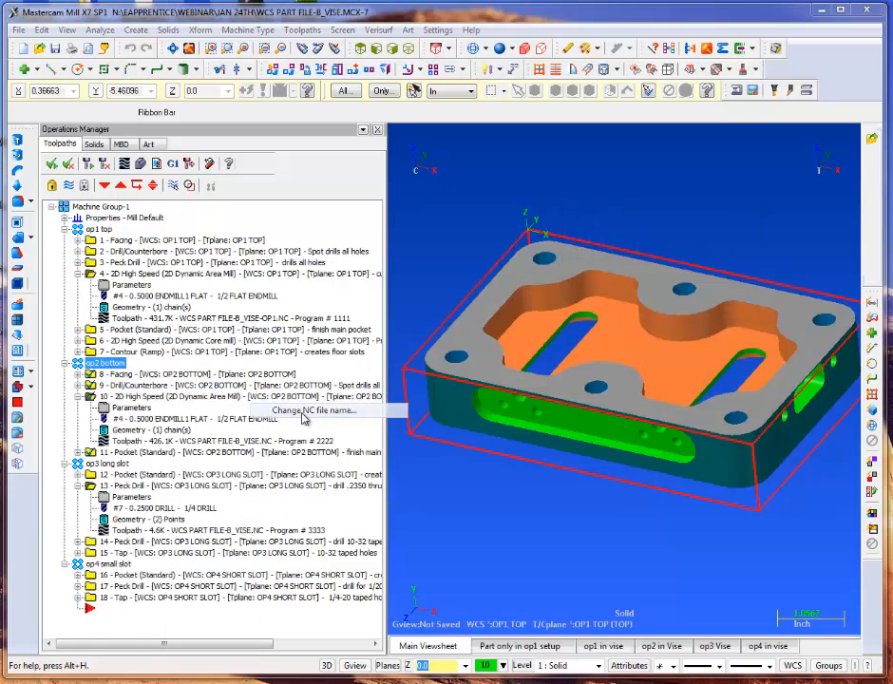
left_click(315, 411)
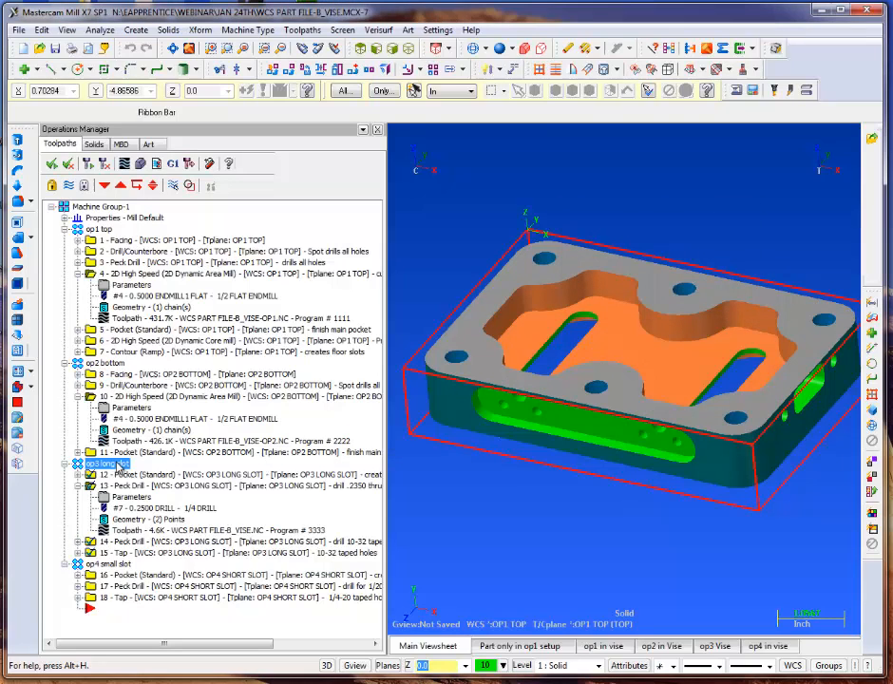
Append -op3 so op3 long slot posts to WCS PART FILE-B_VISE-OP3.NC.
right_click(114, 464)
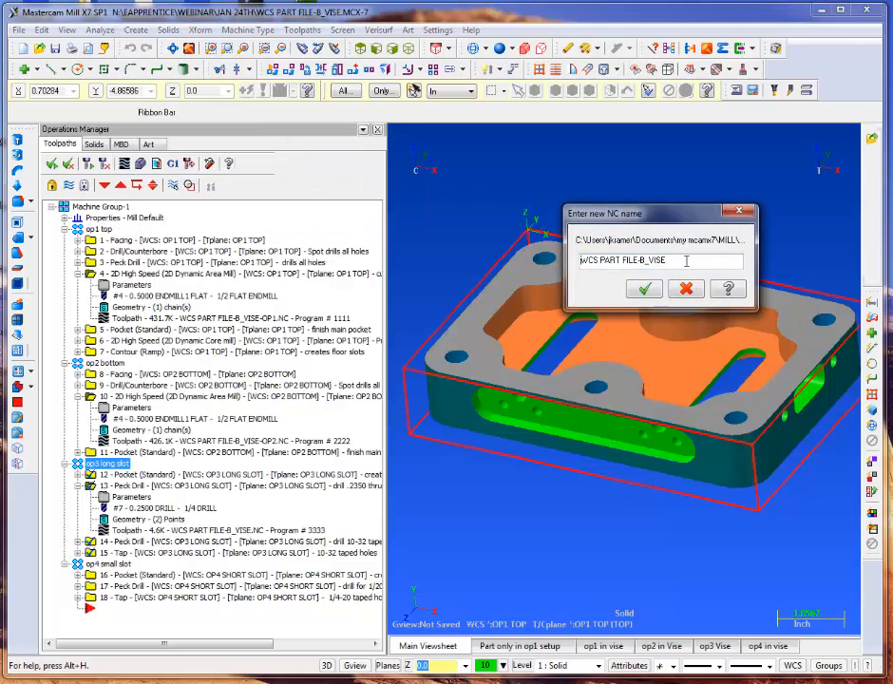
type("-")
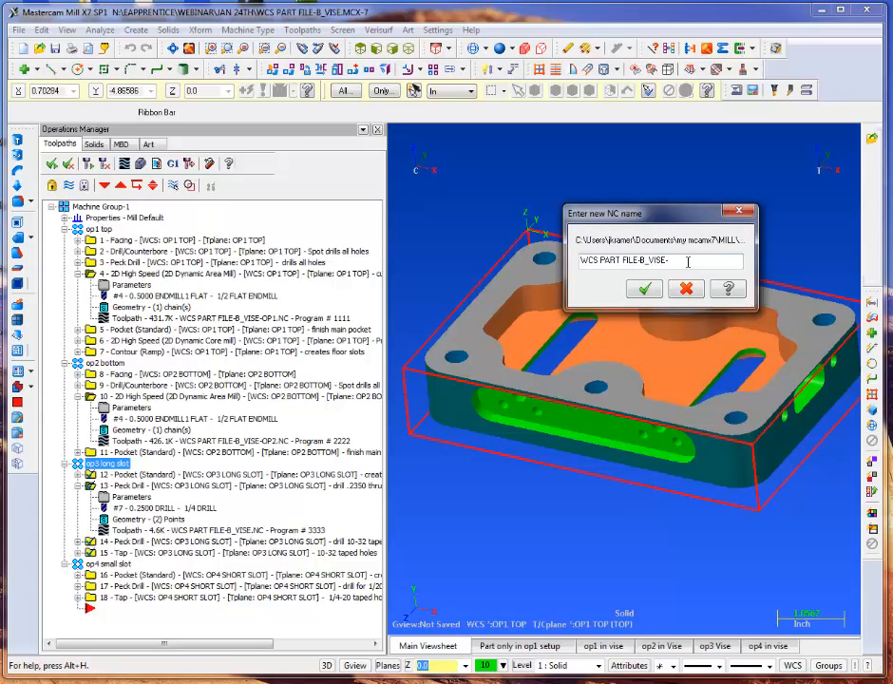
type("op3")
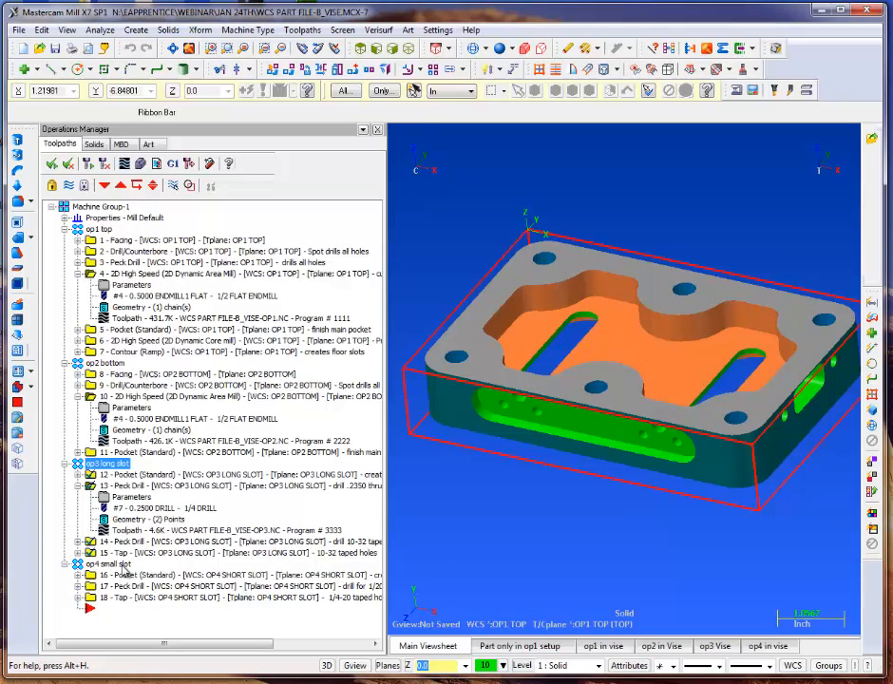
Append -op4 to the op4 small slot group's NC file name.
right_click(106, 562)
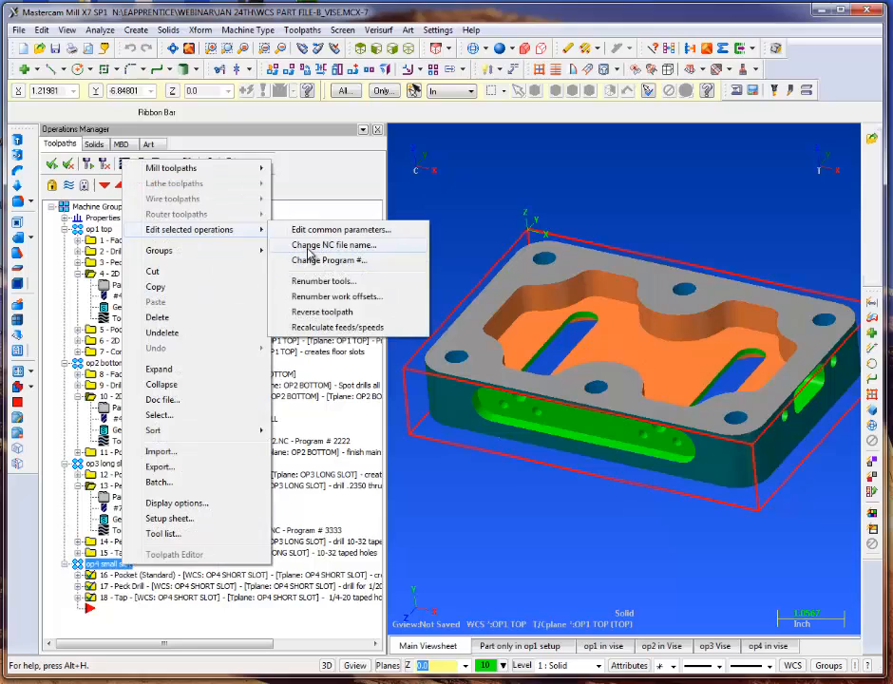
left_click(334, 245)
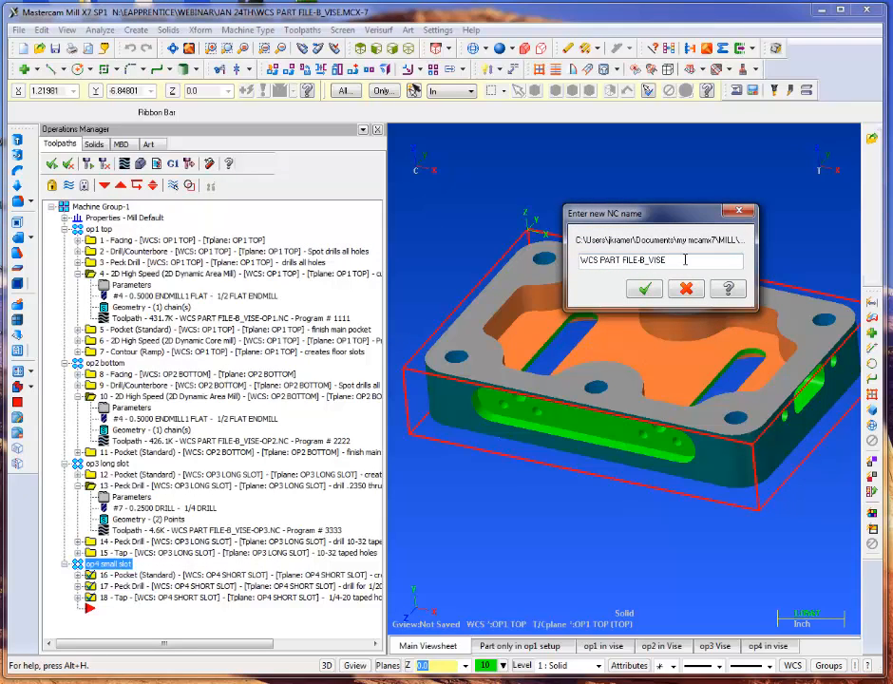
type("-op4")
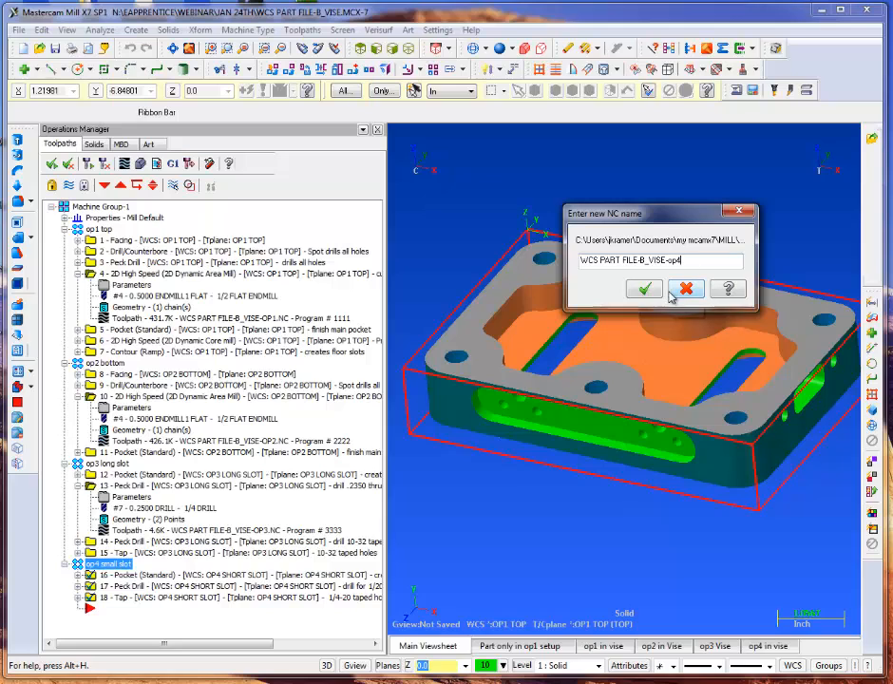
left_click(686, 289)
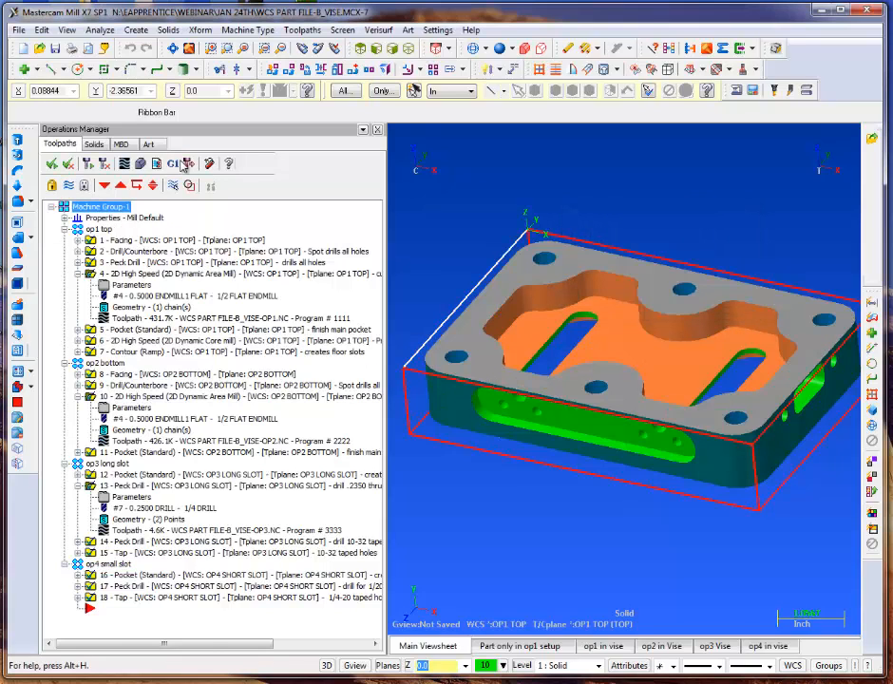
mouse_move(175, 164)
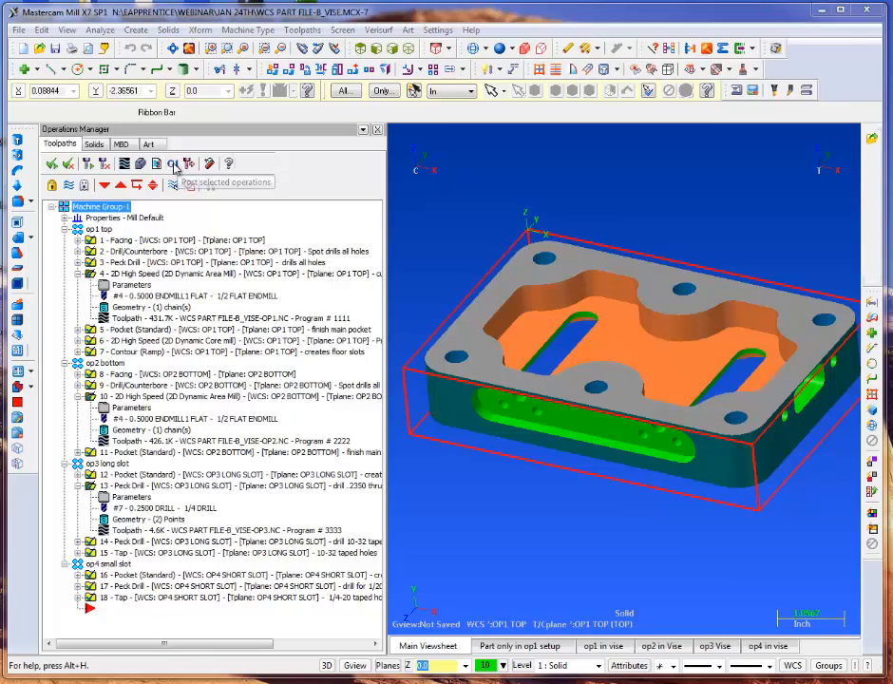
Post the selected operations and save WCS PART FILE-B_VISE-OP1.NC in the NC folder.
left_click(175, 163)
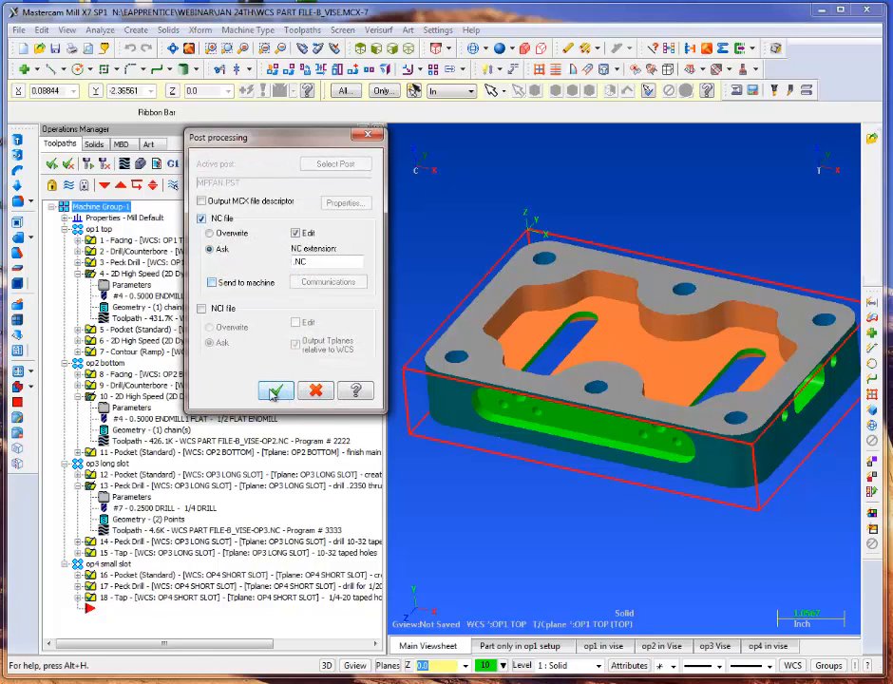
left_click(276, 391)
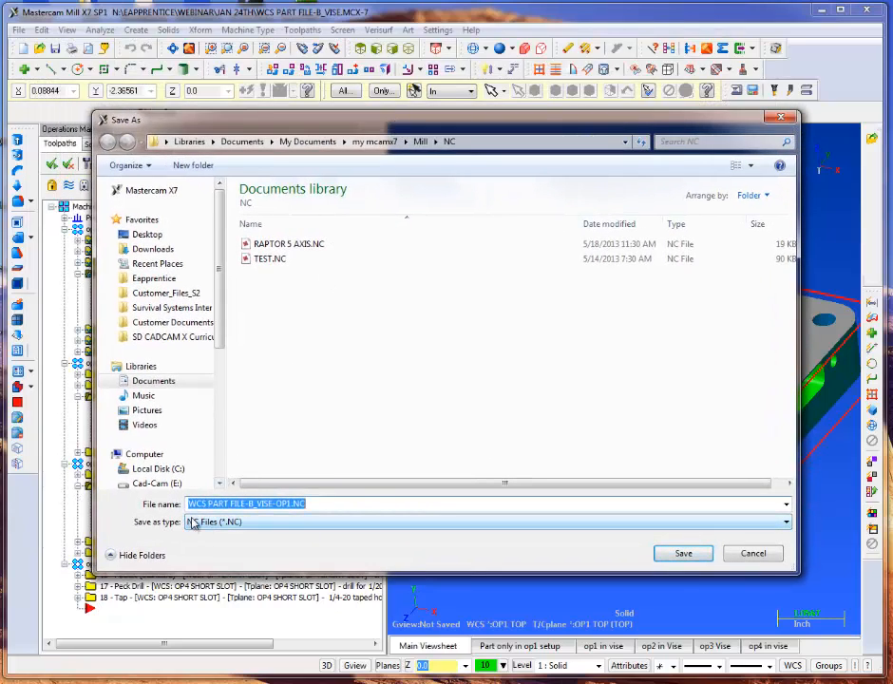
left_click(682, 553)
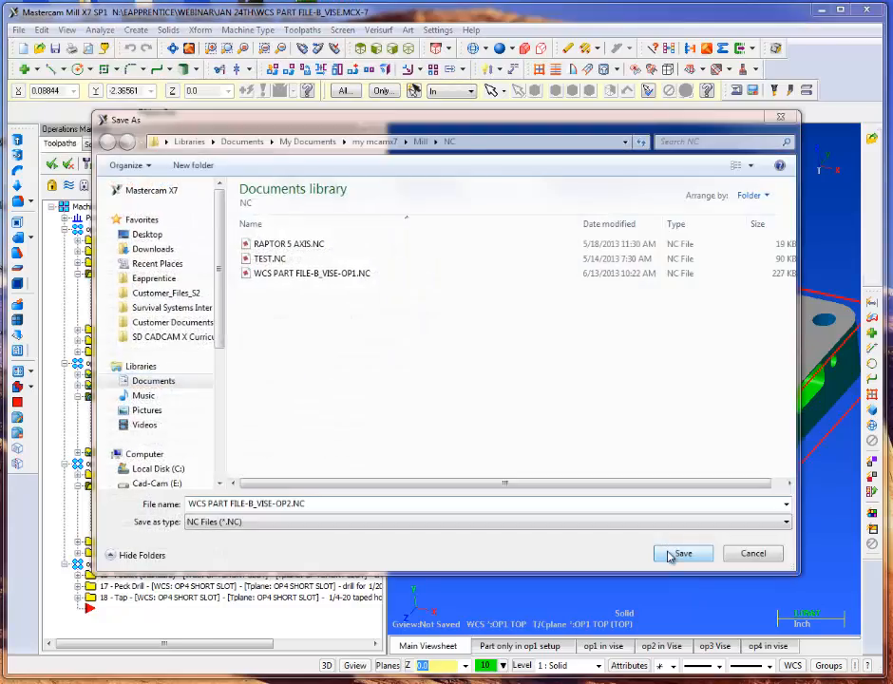
left_click(684, 553)
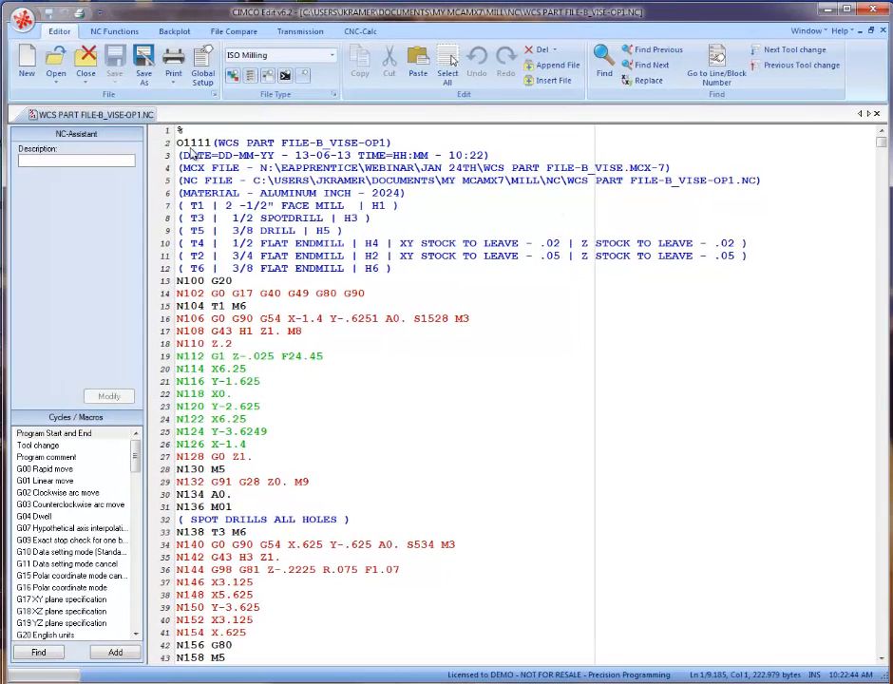
mouse_move(448, 130)
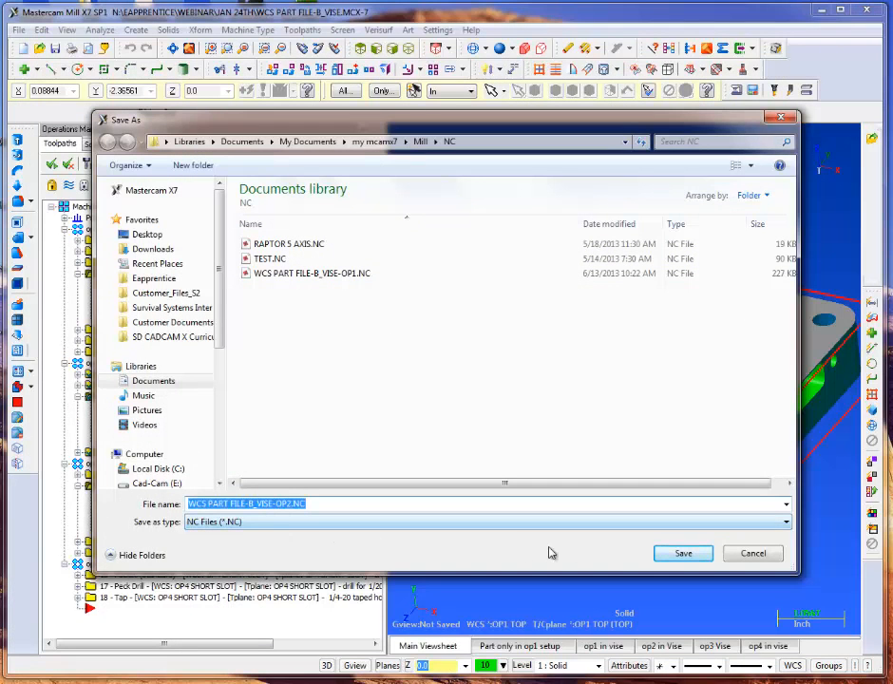
Save the OP2, OP3 and OP4 NC files so posting completes successfully.
left_click(682, 553)
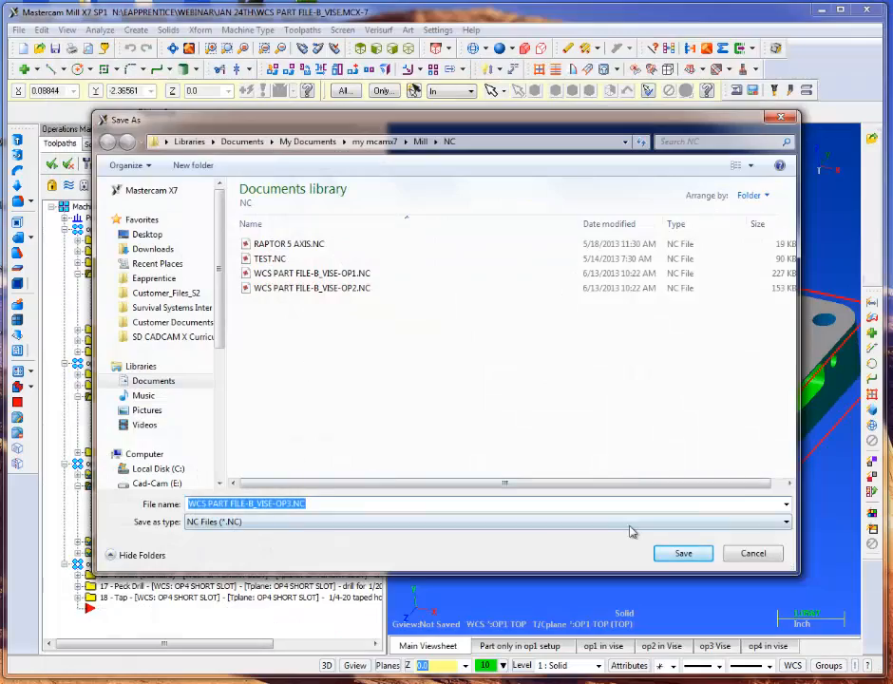
left_click(684, 553)
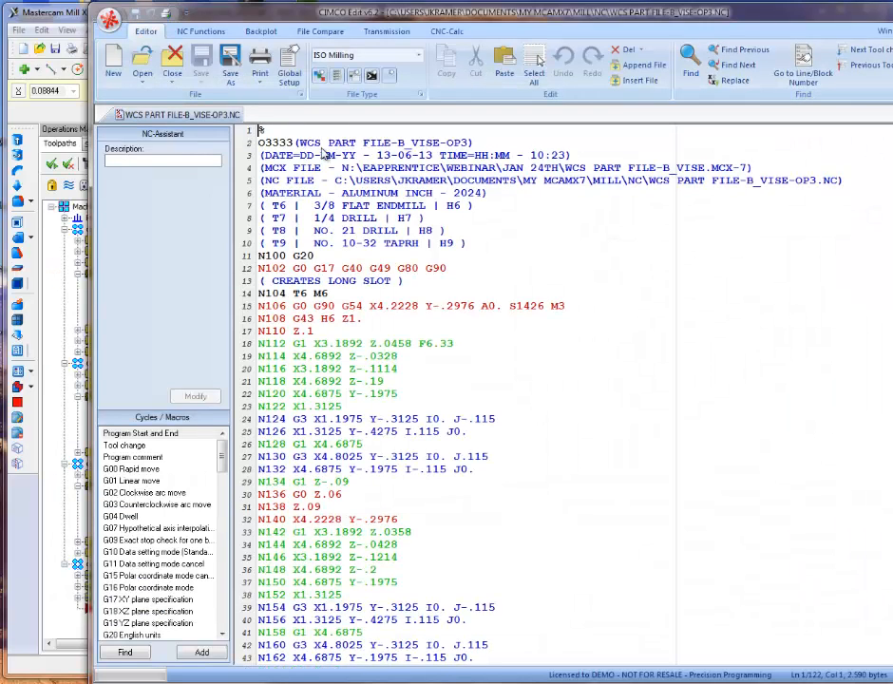
mouse_move(380, 226)
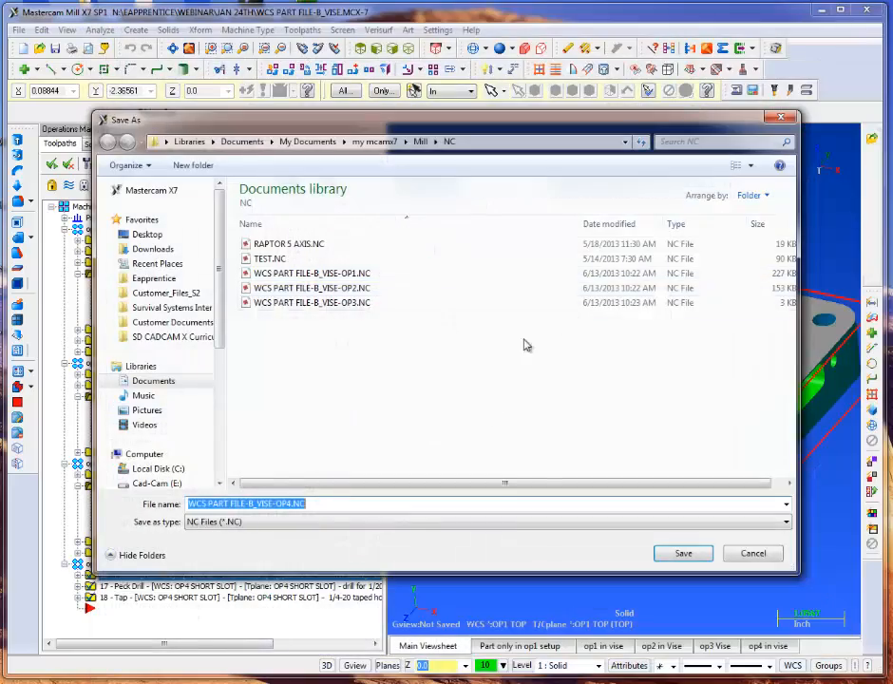
left_click(682, 553)
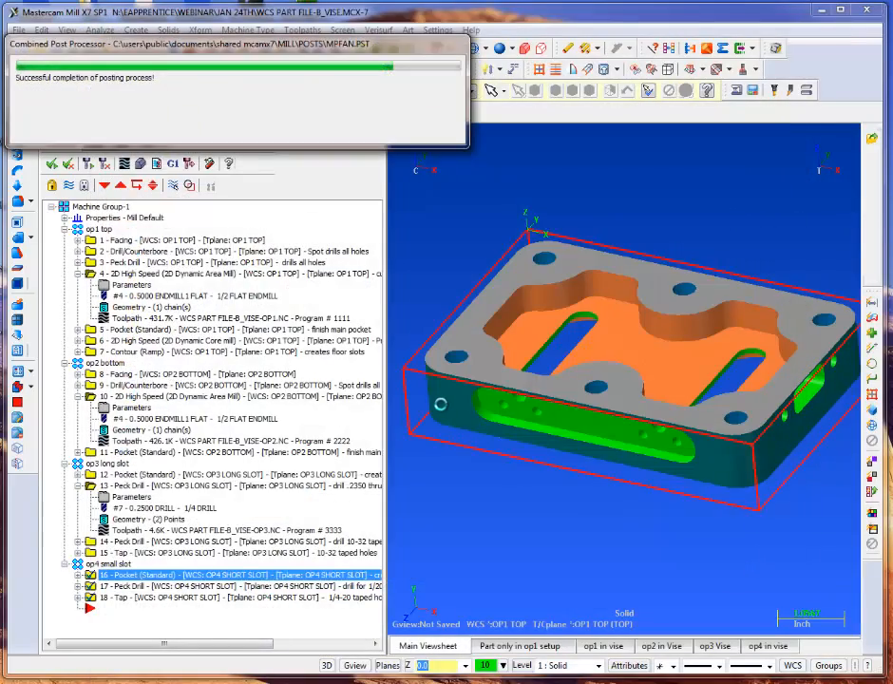